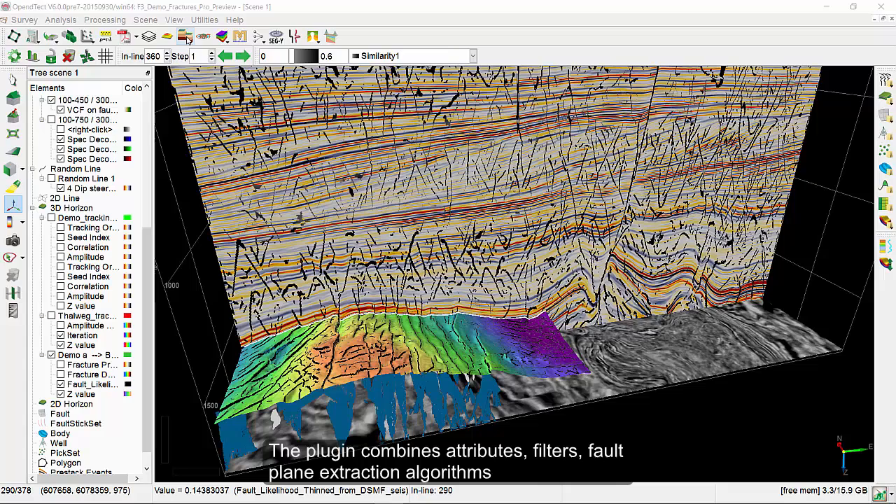
Browse the Faults and Fractures Control Center's Filters, Planes, Tools and Attributes lists, then close it
{"action": "left_click", "coordinate": [184, 37]}
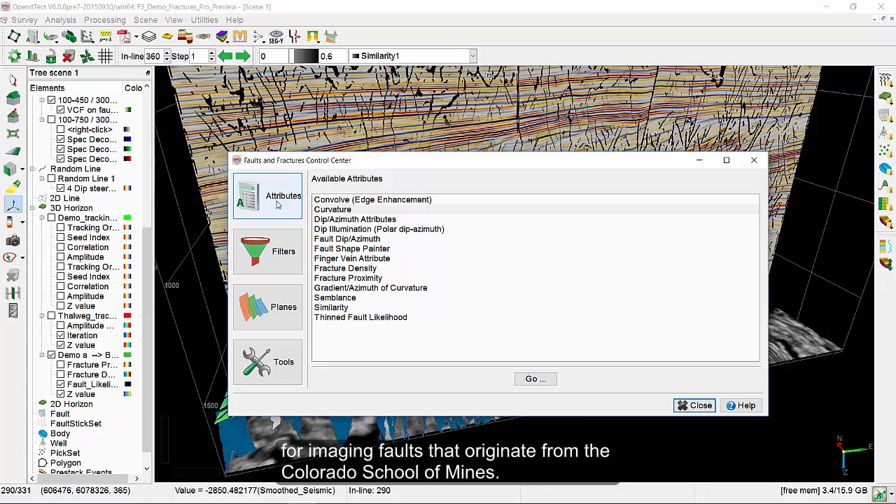
{"action": "mouse_move", "coordinate": [284, 250]}
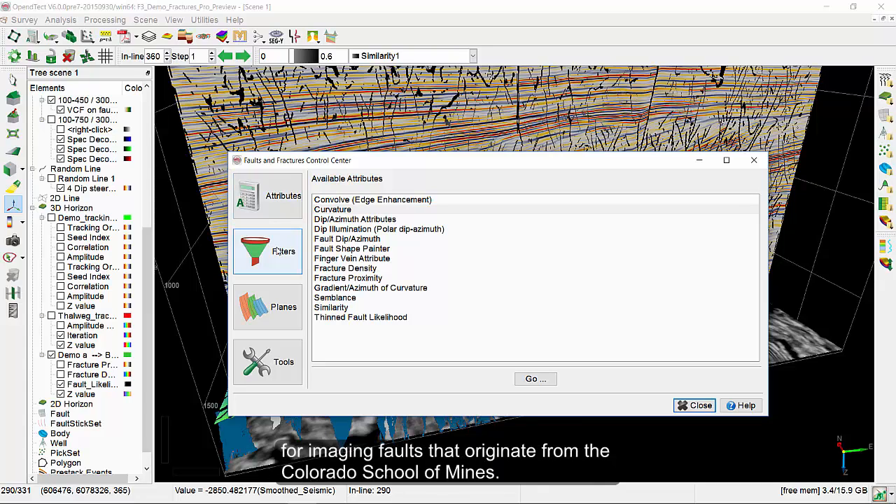
{"action": "left_click", "coordinate": [269, 251]}
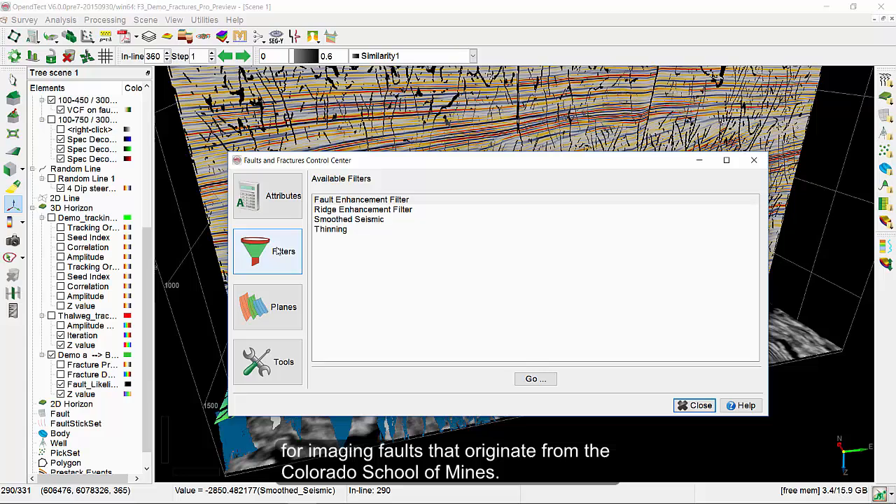
{"action": "mouse_move", "coordinate": [268, 307]}
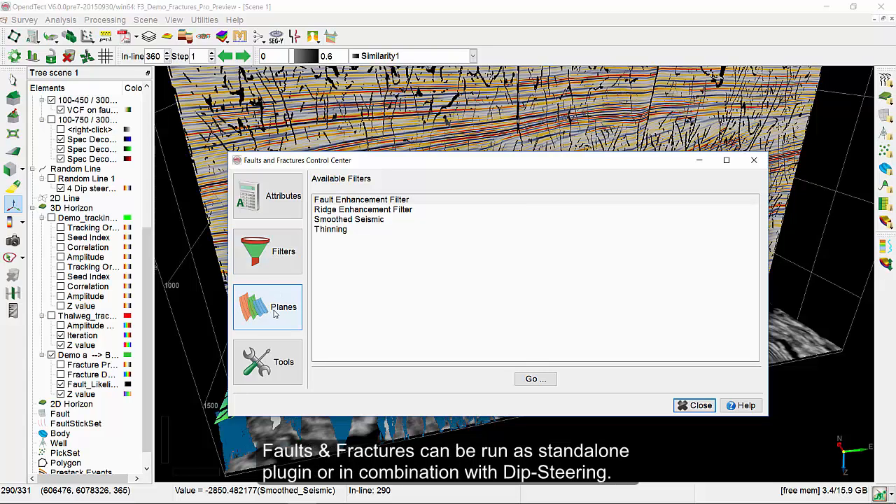
{"action": "left_click", "coordinate": [283, 306]}
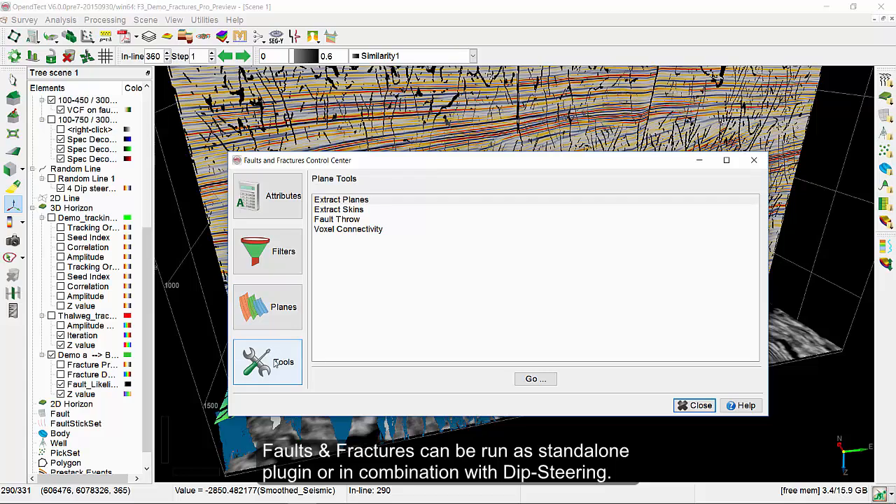
{"action": "left_click", "coordinate": [267, 306]}
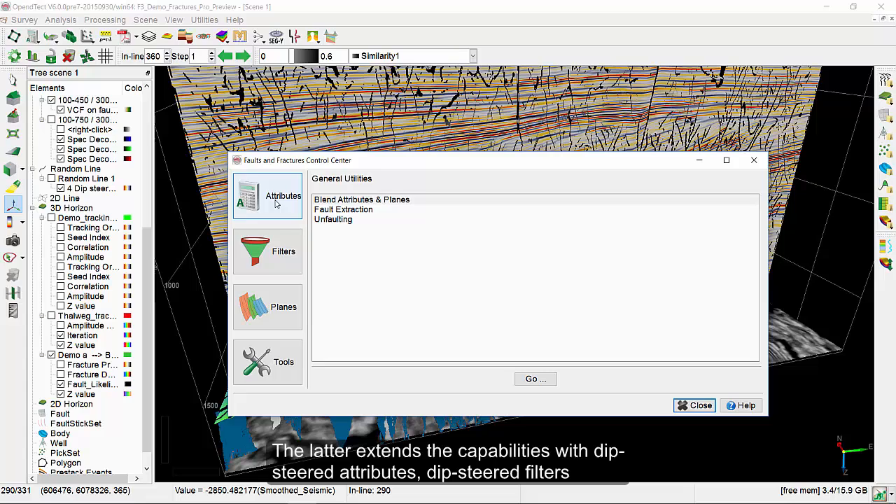
{"action": "left_click", "coordinate": [268, 196]}
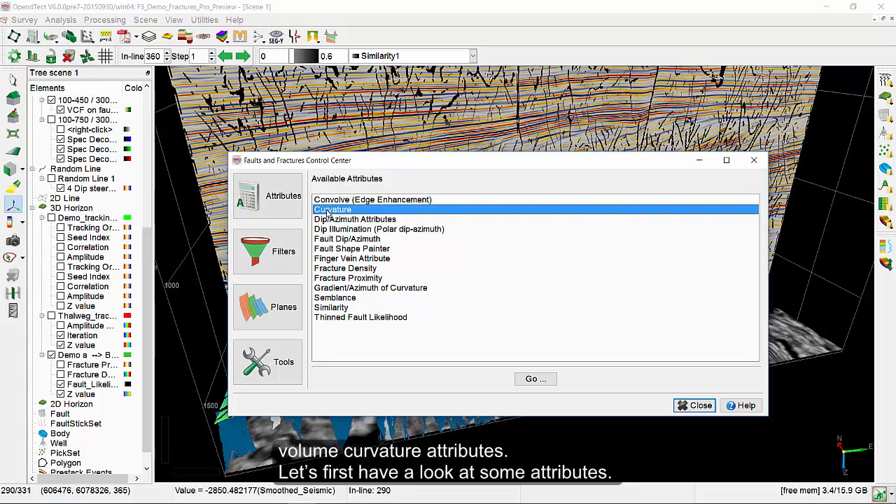
{"action": "left_click", "coordinate": [700, 405]}
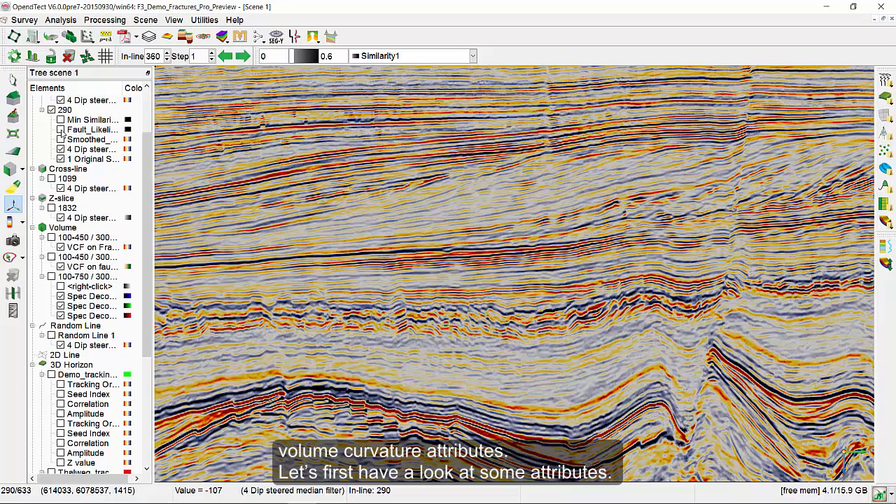
On in-line 290, toggle the Fault_Likelihood and dip-steered layers to show the original seismic
{"action": "left_click", "coordinate": [61, 130]}
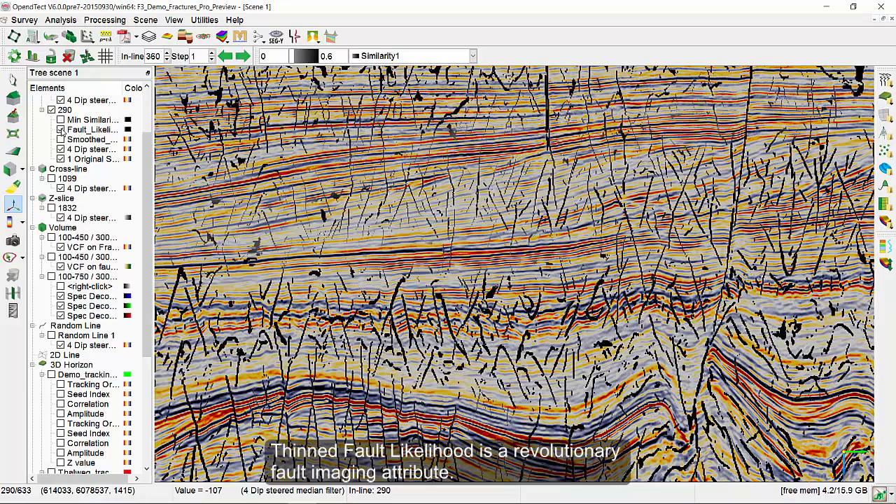
{"action": "left_click", "coordinate": [60, 120]}
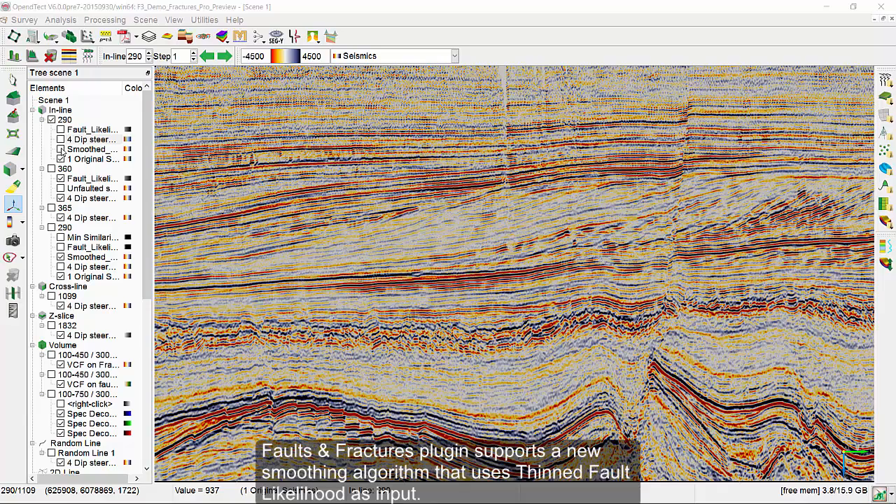
Tick Smoothed_Seismic to display it on in-line 290
{"action": "left_click", "coordinate": [90, 139]}
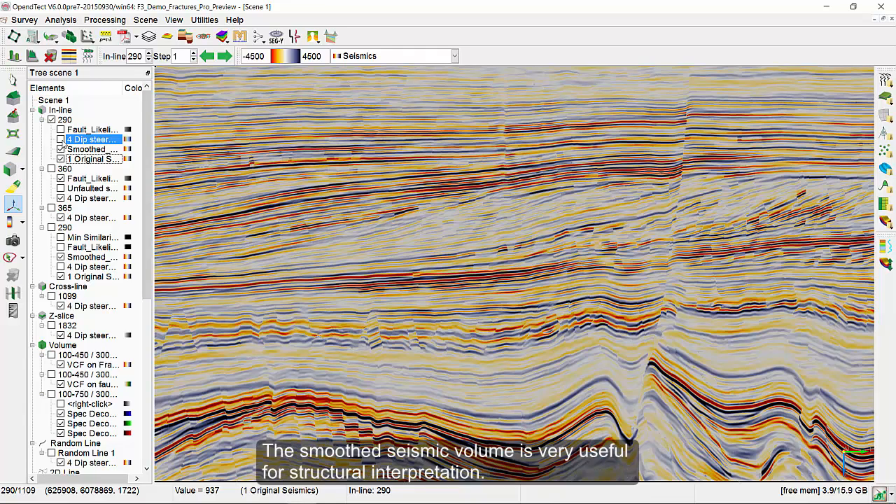
{"action": "mouse_move", "coordinate": [91, 139]}
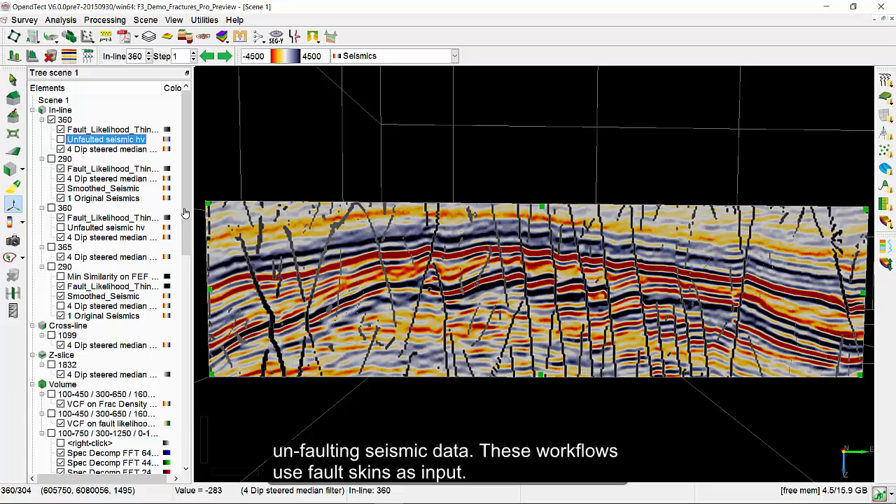
{"action": "left_click", "coordinate": [60, 138]}
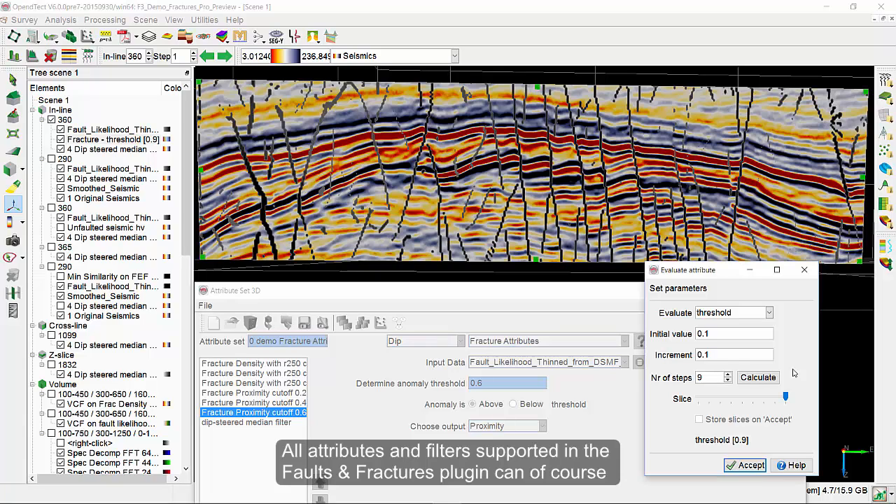
Slide the fracture proximity threshold preview from 0.9 down through 0.8 and 0.3 to 0.1
{"action": "left_click_drag", "start_coordinate": [786, 397], "coordinate": [775, 397]}
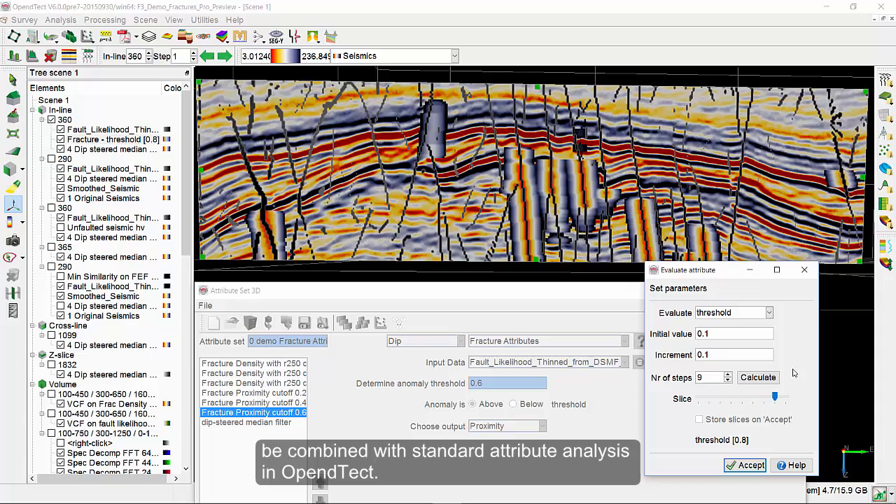
{"action": "left_click_drag", "start_coordinate": [775, 397], "coordinate": [763, 396]}
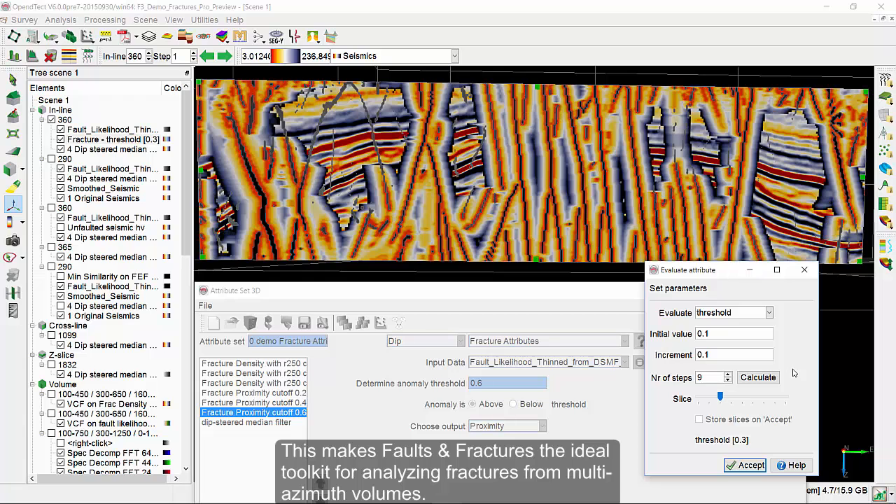
{"action": "left_click_drag", "start_coordinate": [719, 398], "coordinate": [698, 398]}
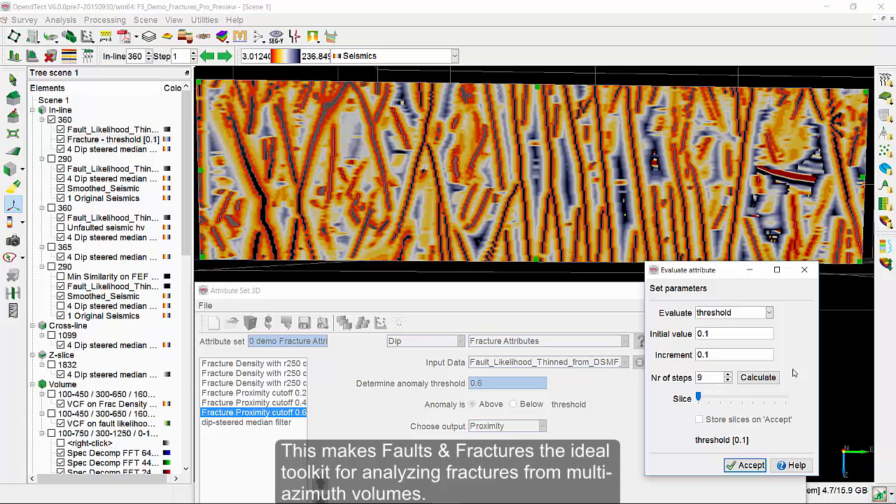